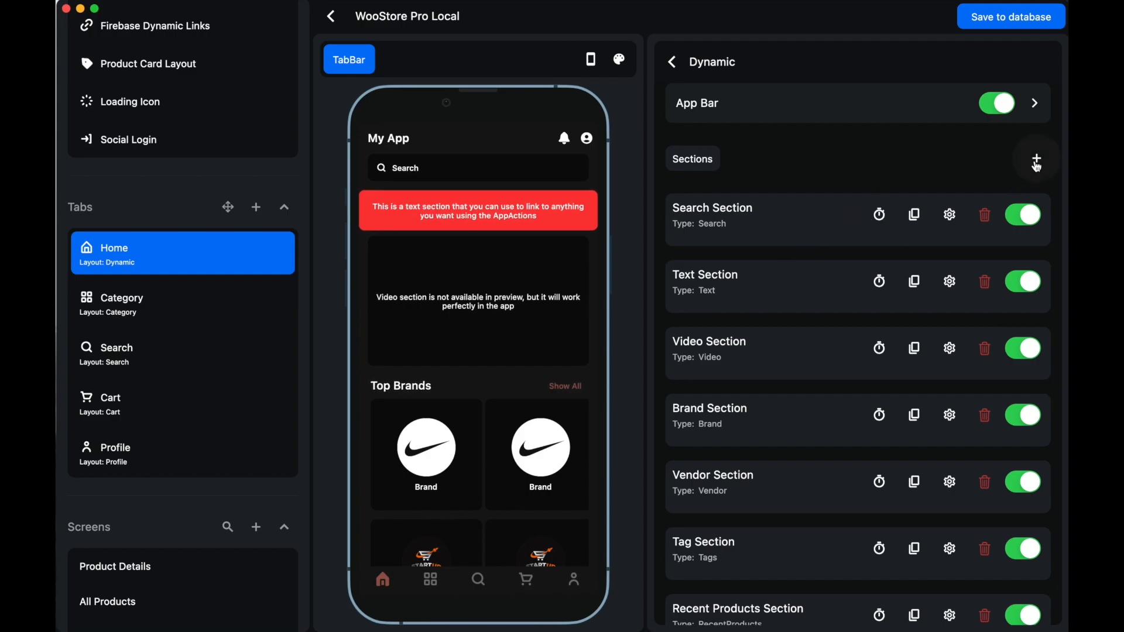
{"action": "mouse_move", "coordinate": [881, 294]}
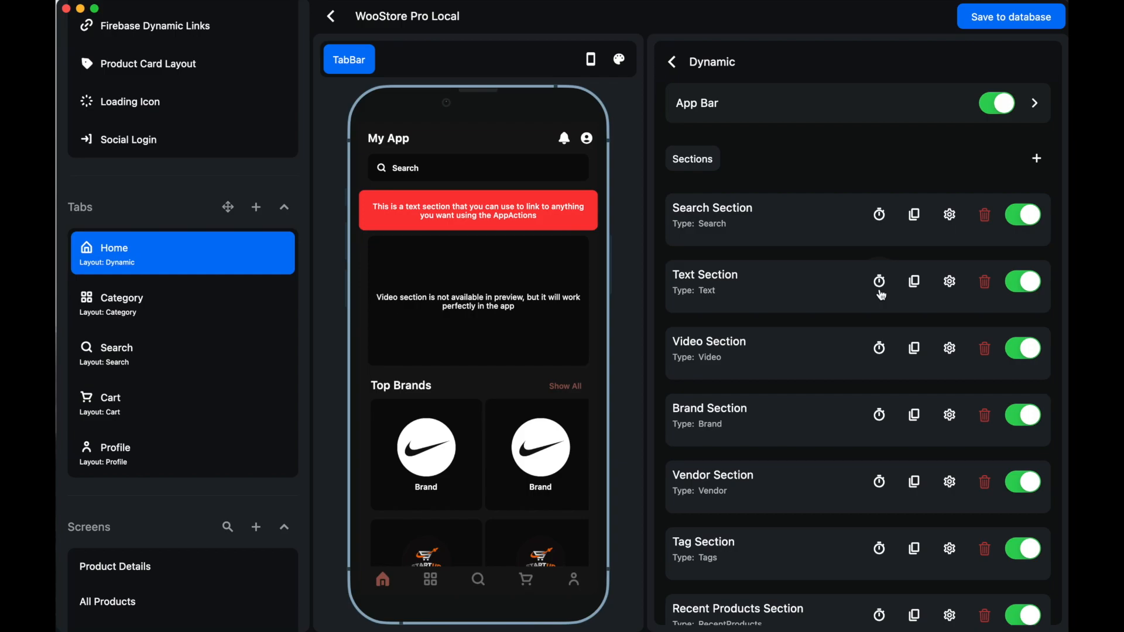
Open the Text Section's publish/hide scheduling from its timer icon.
{"action": "left_click", "coordinate": [879, 281]}
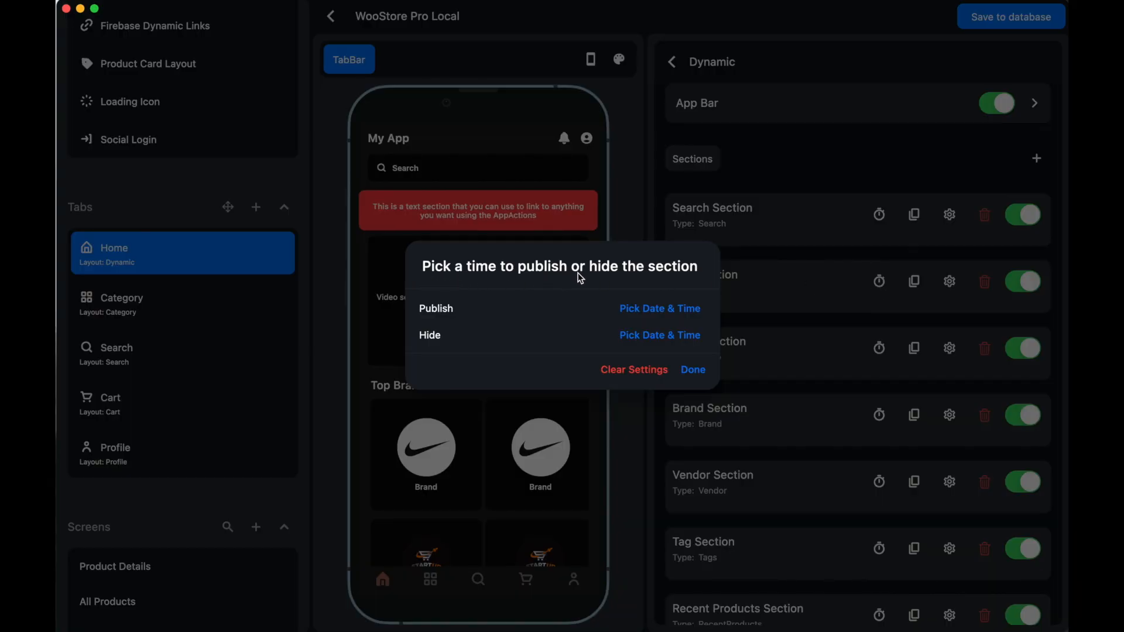
{"action": "mouse_move", "coordinate": [679, 294]}
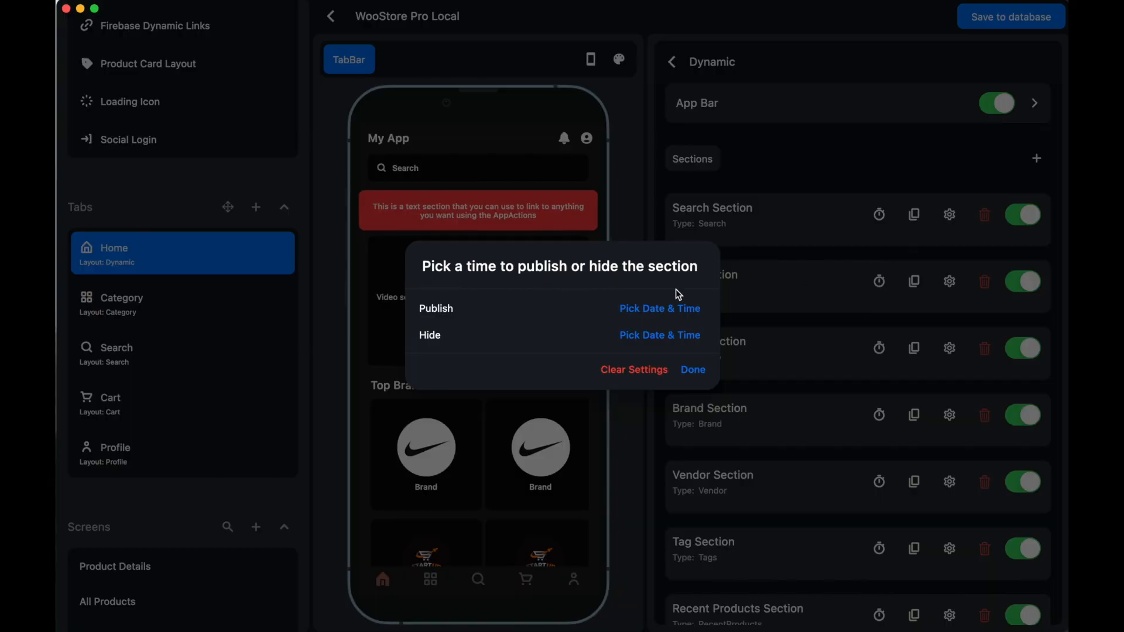
{"action": "mouse_move", "coordinate": [657, 340]}
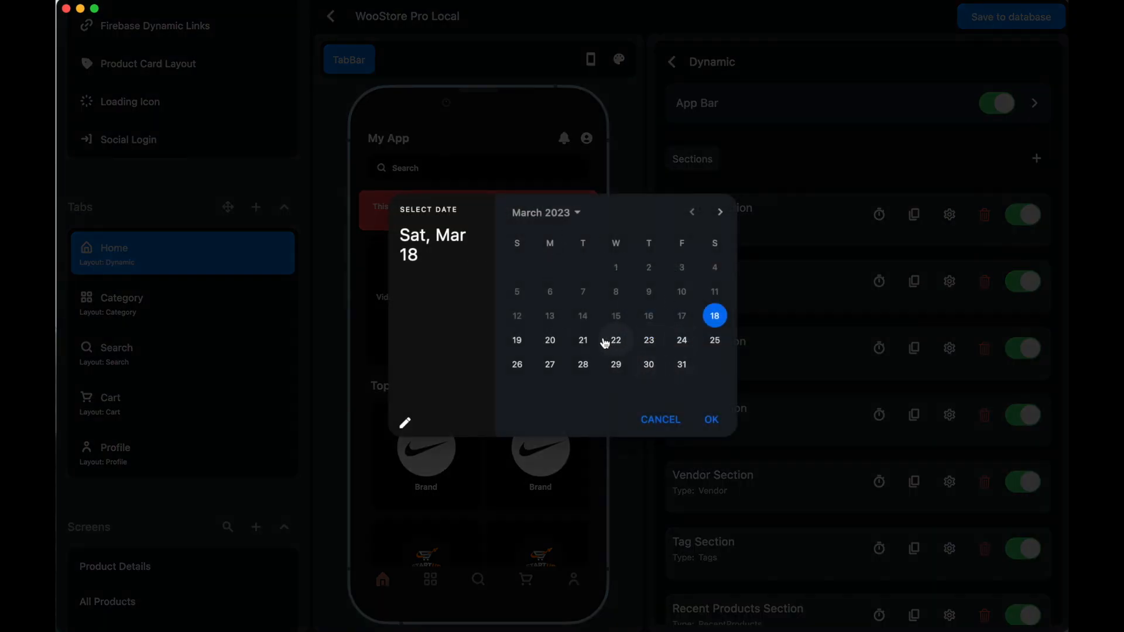
Set the Text Section's hide date to 20 March with time 12:00 AM.
{"action": "left_click", "coordinate": [550, 339]}
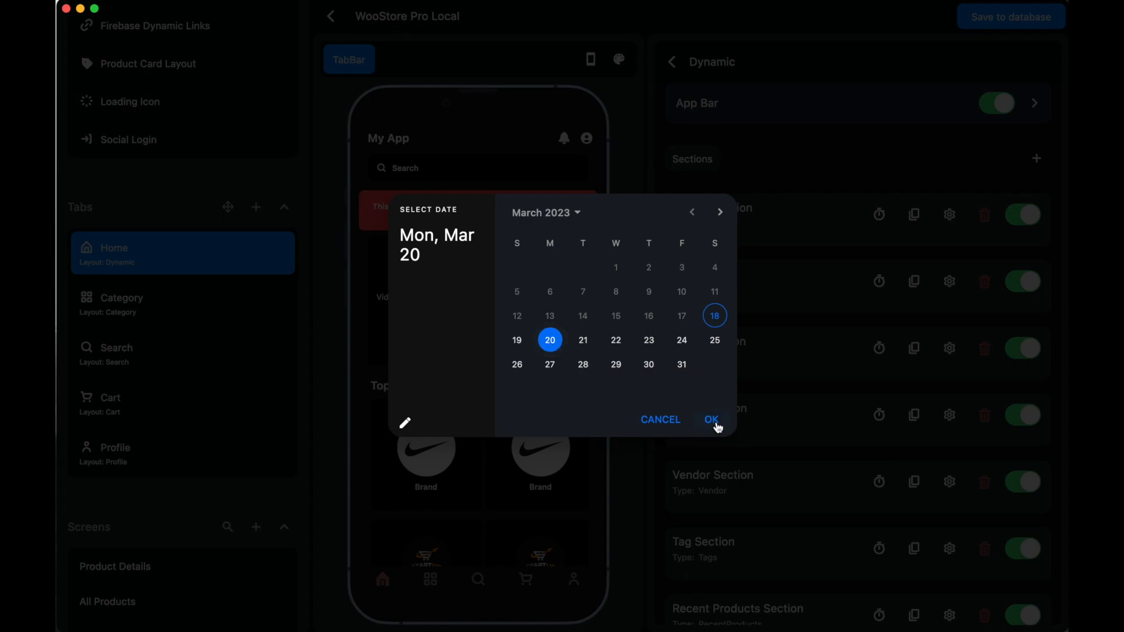
{"action": "left_click", "coordinate": [711, 419]}
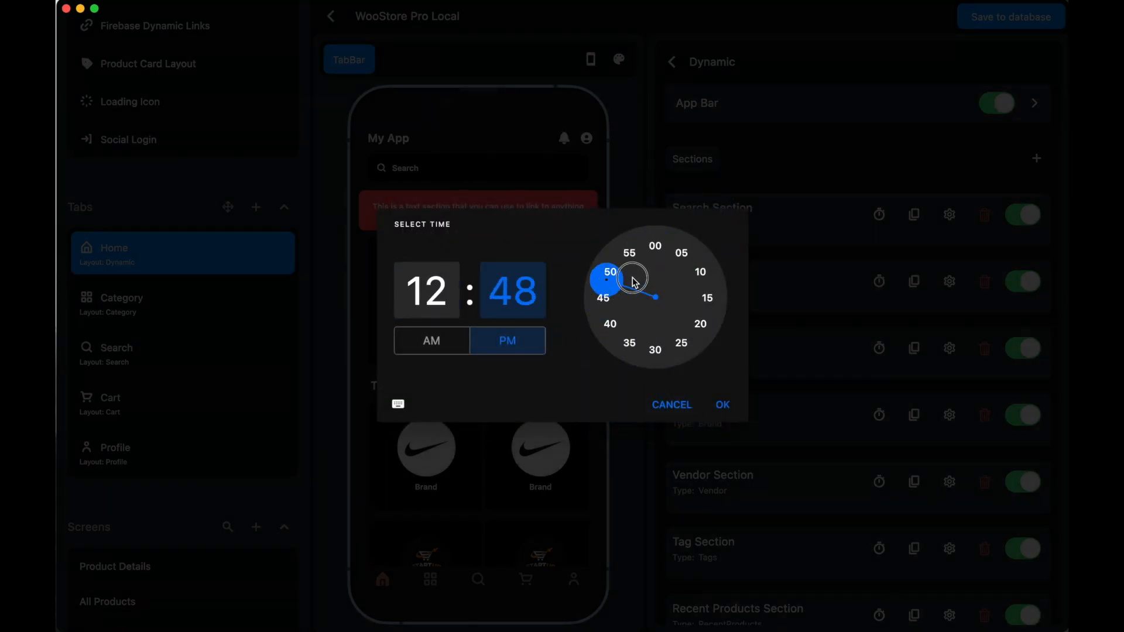
{"action": "left_click", "coordinate": [655, 246]}
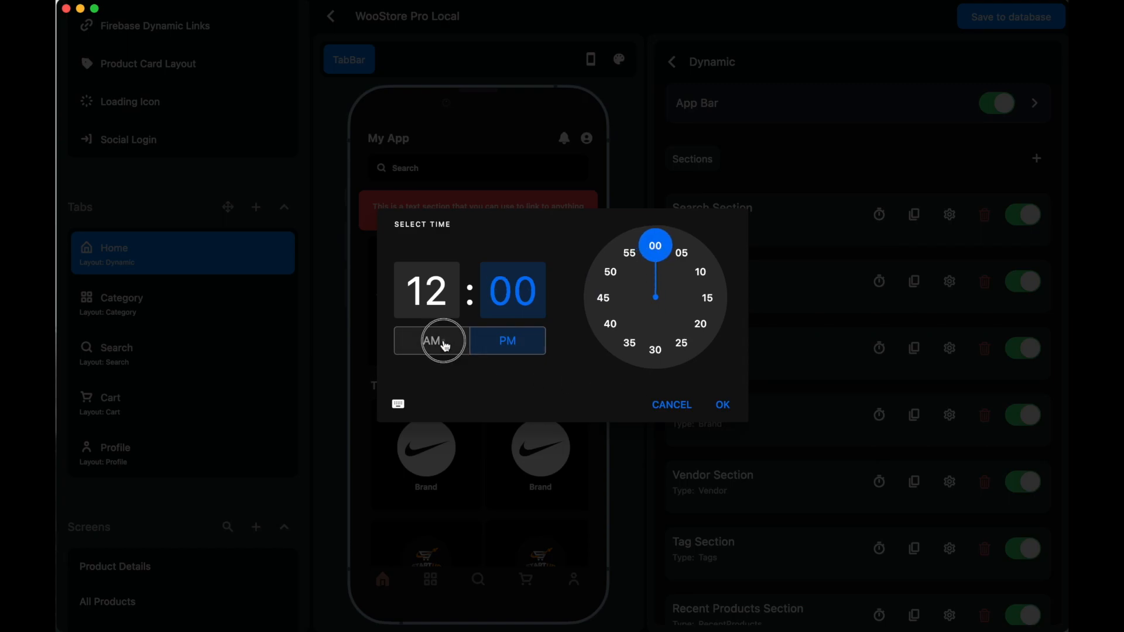
{"action": "left_click", "coordinate": [721, 405]}
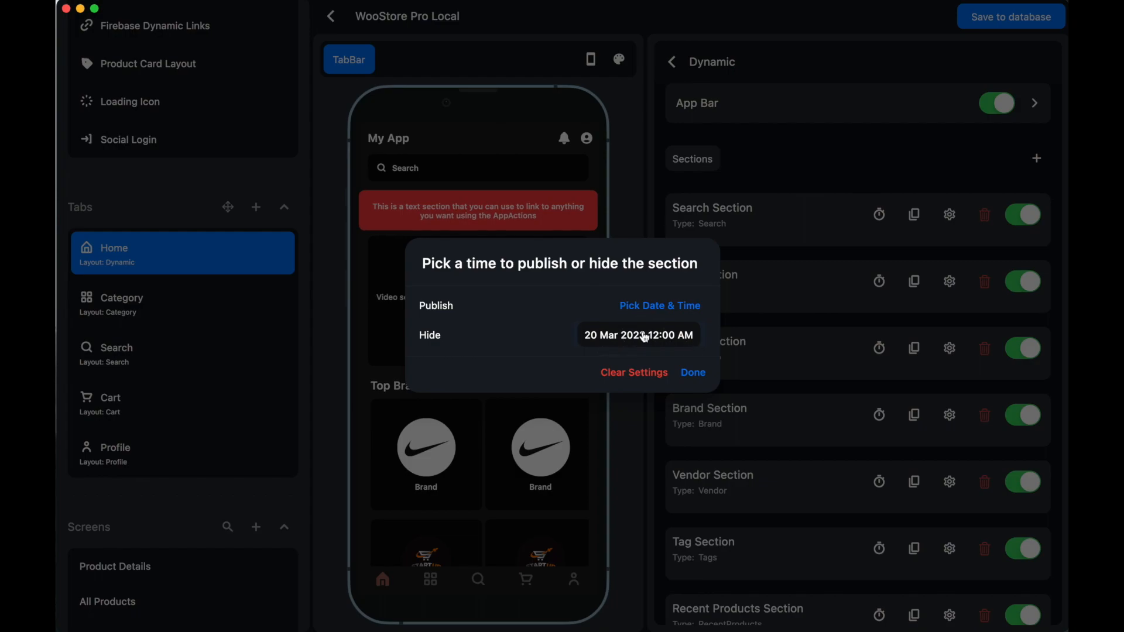
Review the hide date unchanged and finish the Text Section's hide schedule.
{"action": "left_click", "coordinate": [638, 335]}
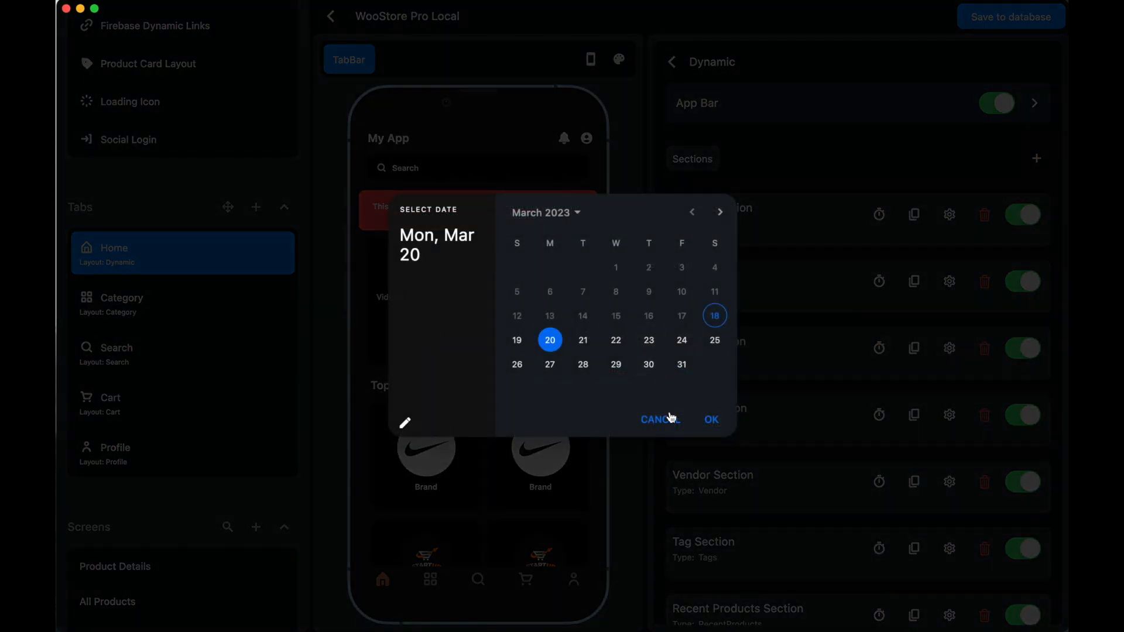
{"action": "left_click", "coordinate": [710, 419]}
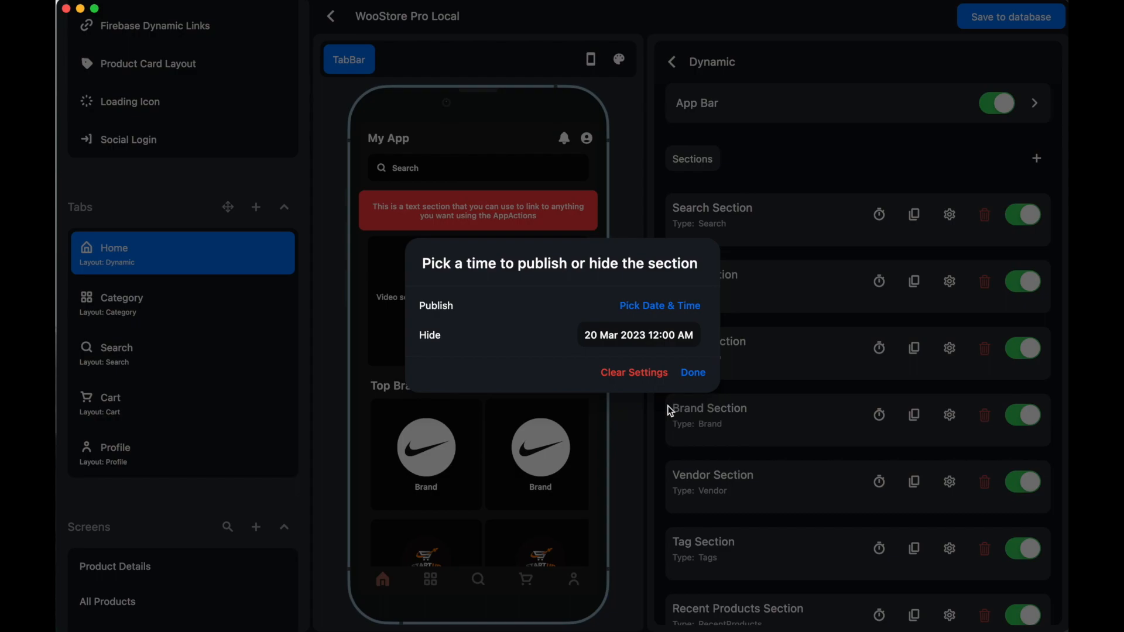
{"action": "left_click", "coordinate": [692, 372]}
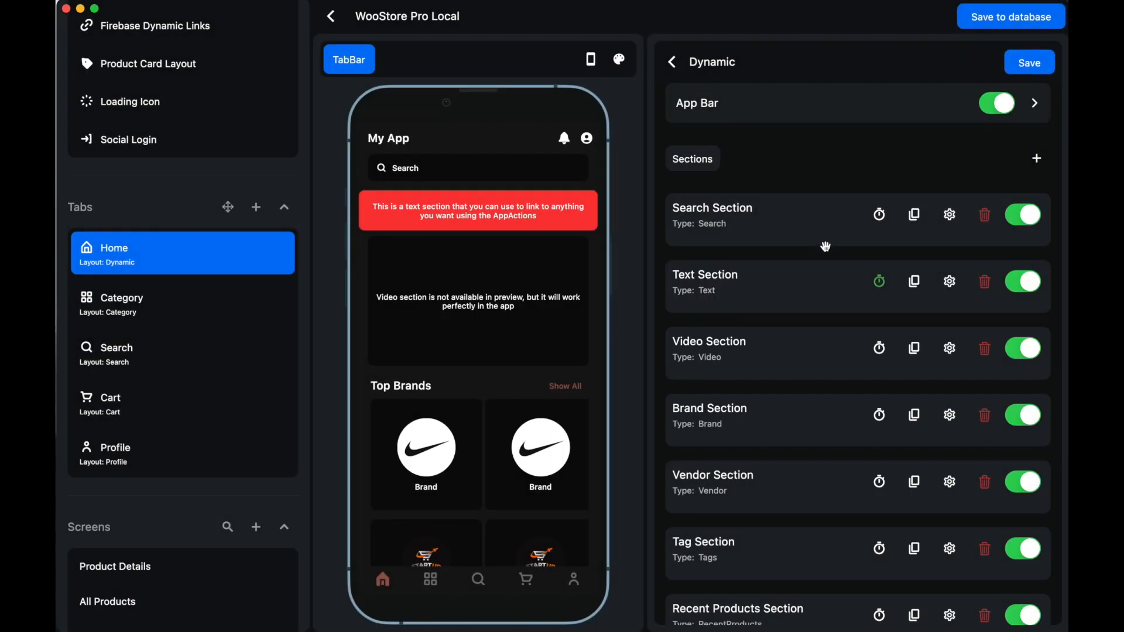
{"action": "mouse_move", "coordinate": [936, 148]}
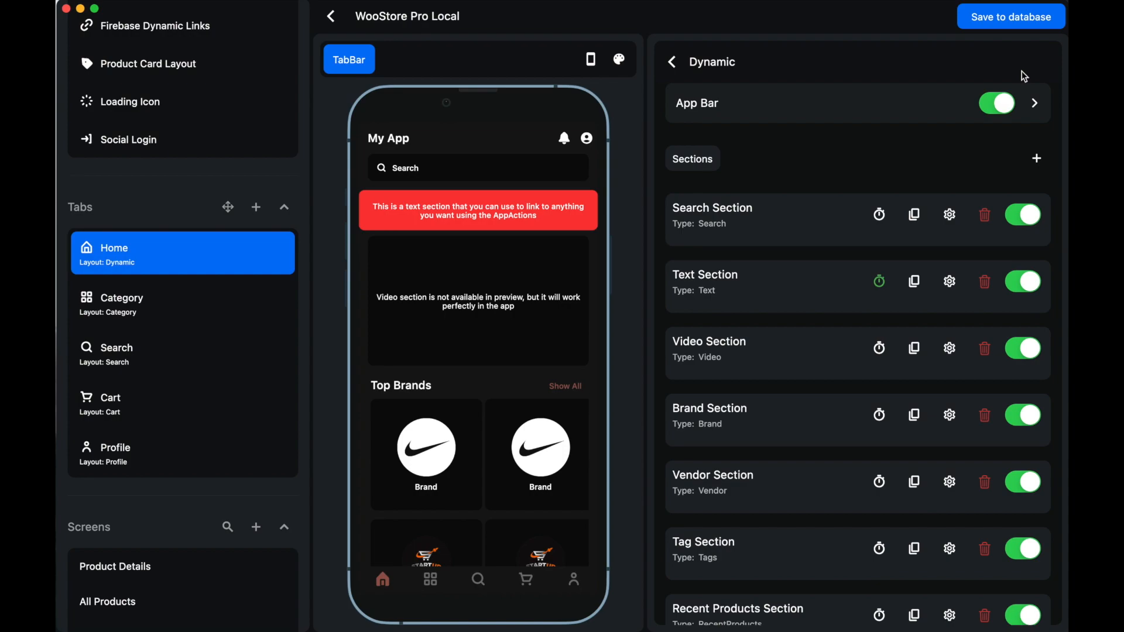
{"action": "mouse_move", "coordinate": [717, 280]}
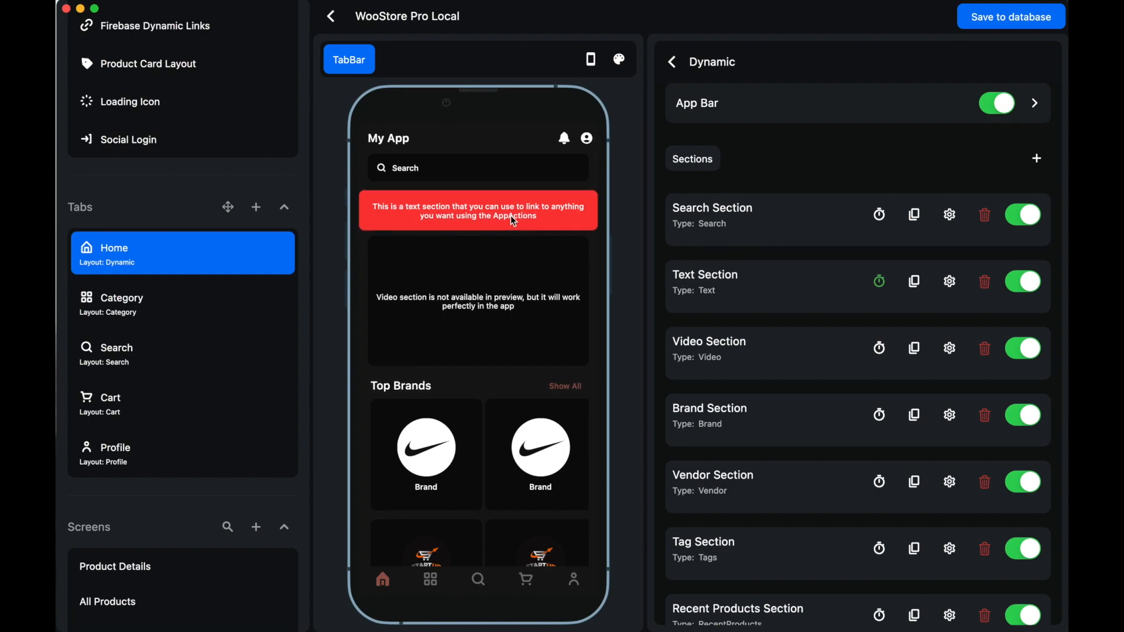
{"action": "mouse_move", "coordinate": [797, 305]}
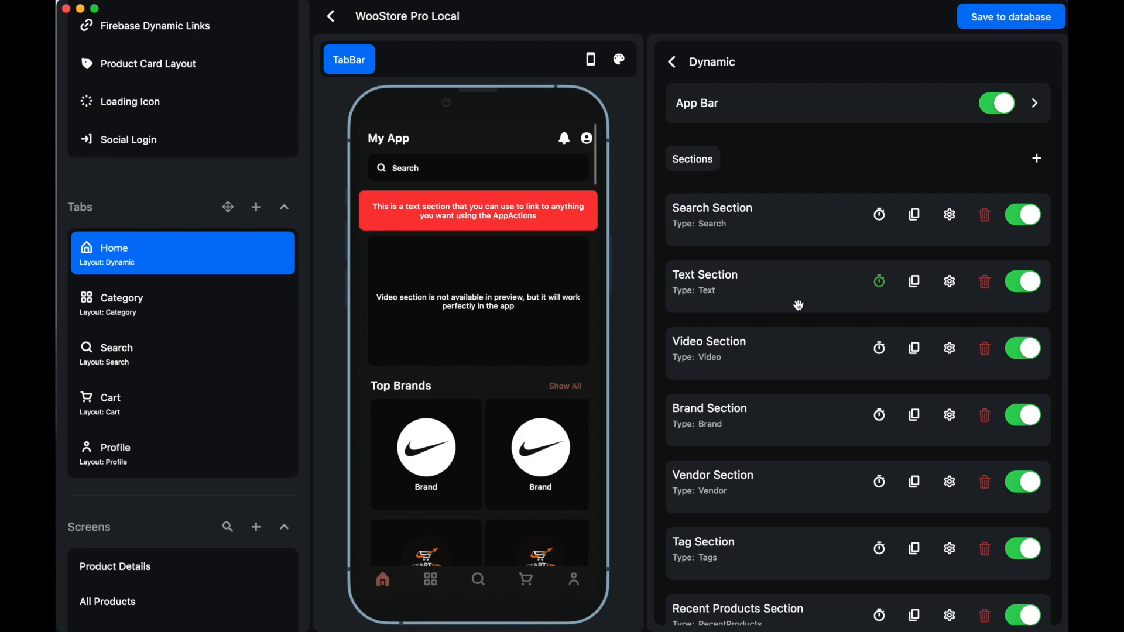